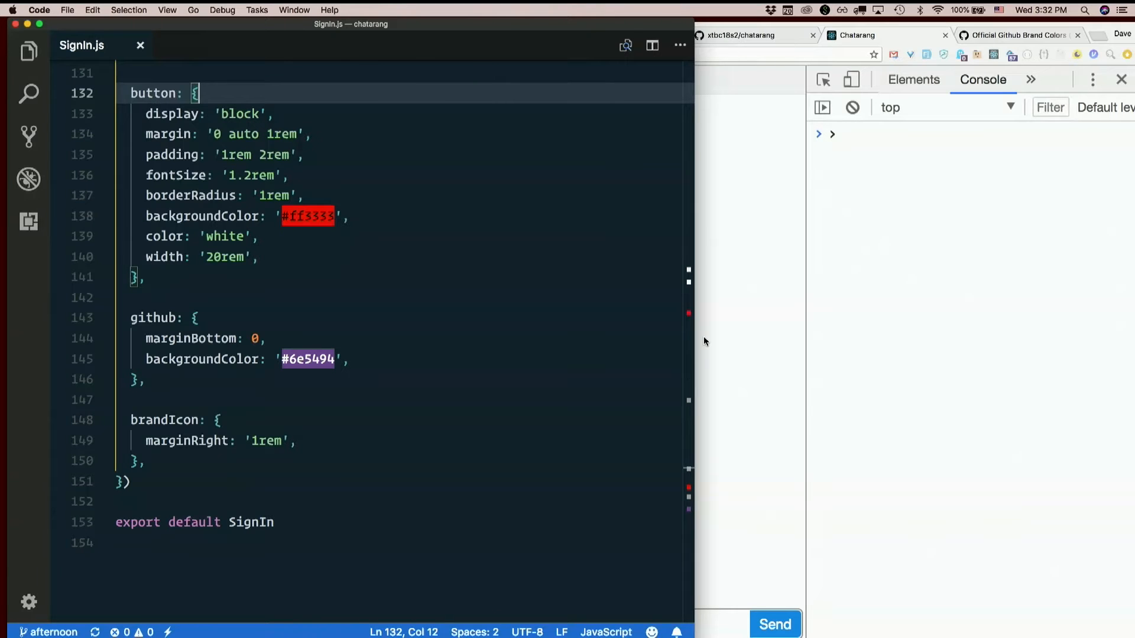
Step: Open package.json via quick open and start a yarn deploy in the terminal
{"action": "type", "text": "p"}
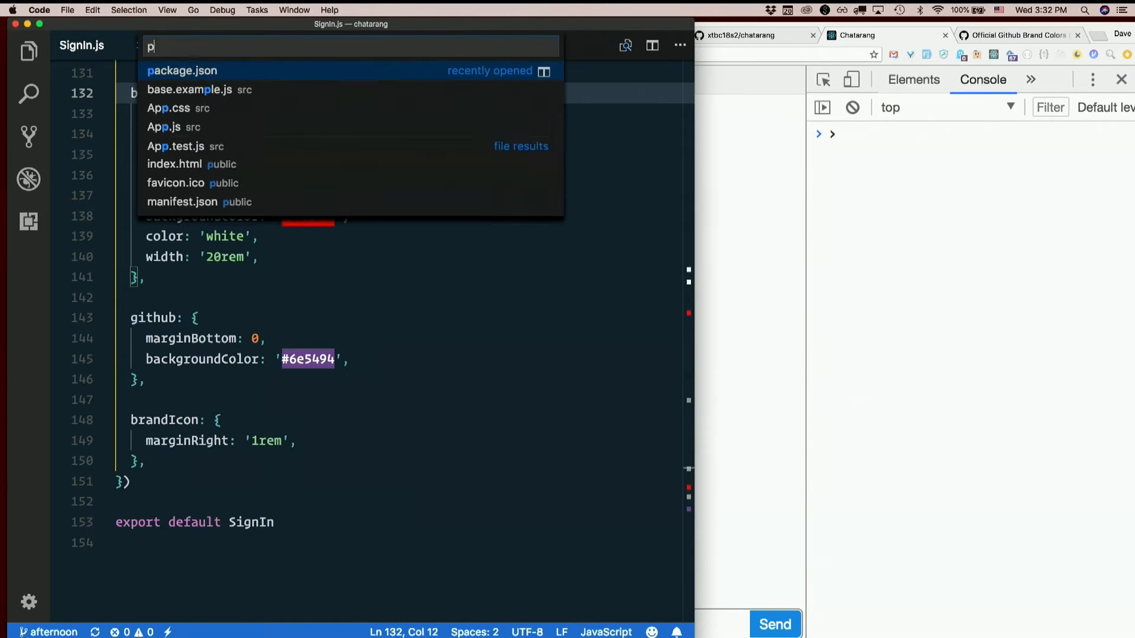
{"action": "left_click", "coordinate": [183, 71]}
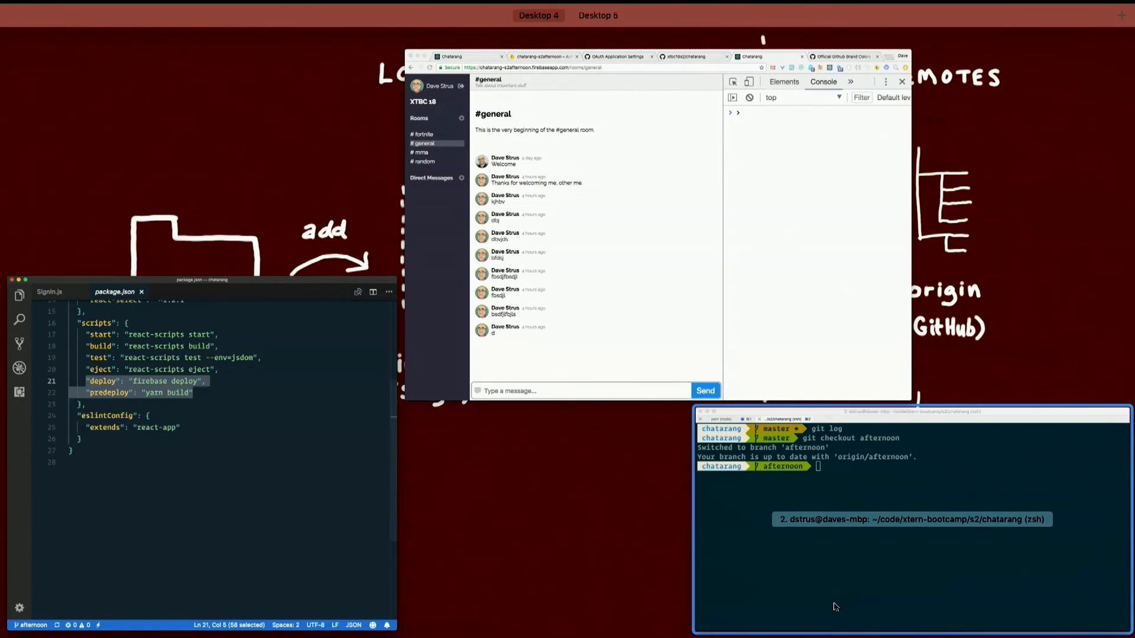
{"action": "type", "text": "yarn de"}
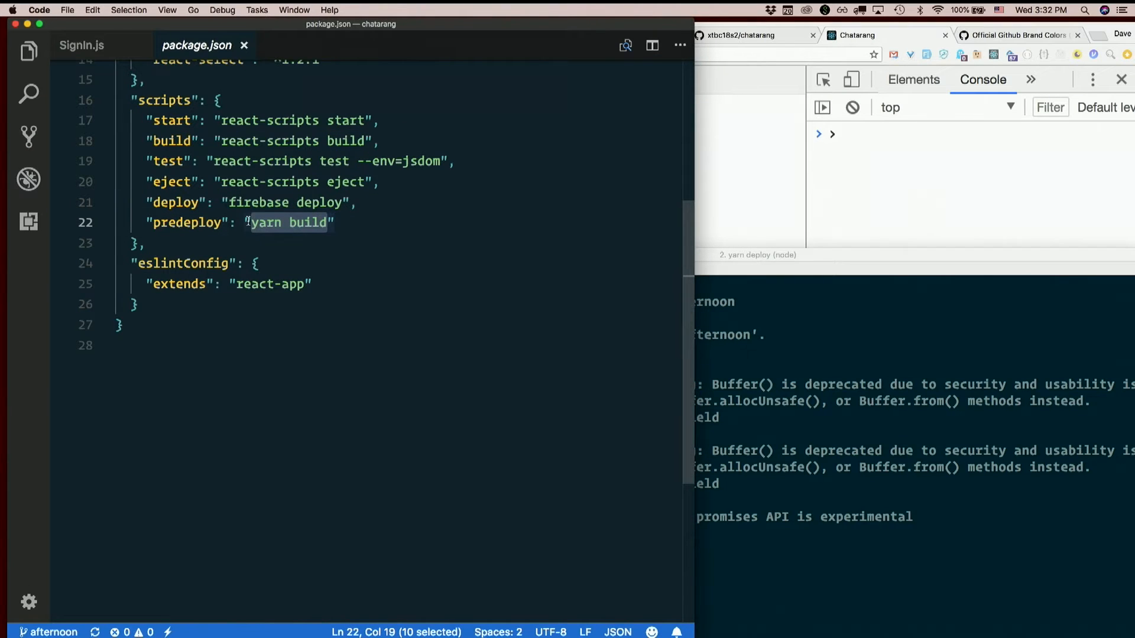
Step: Show the file tree with the new build folder and highlight the yarn build predeploy script
{"action": "left_click", "coordinate": [29, 51]}
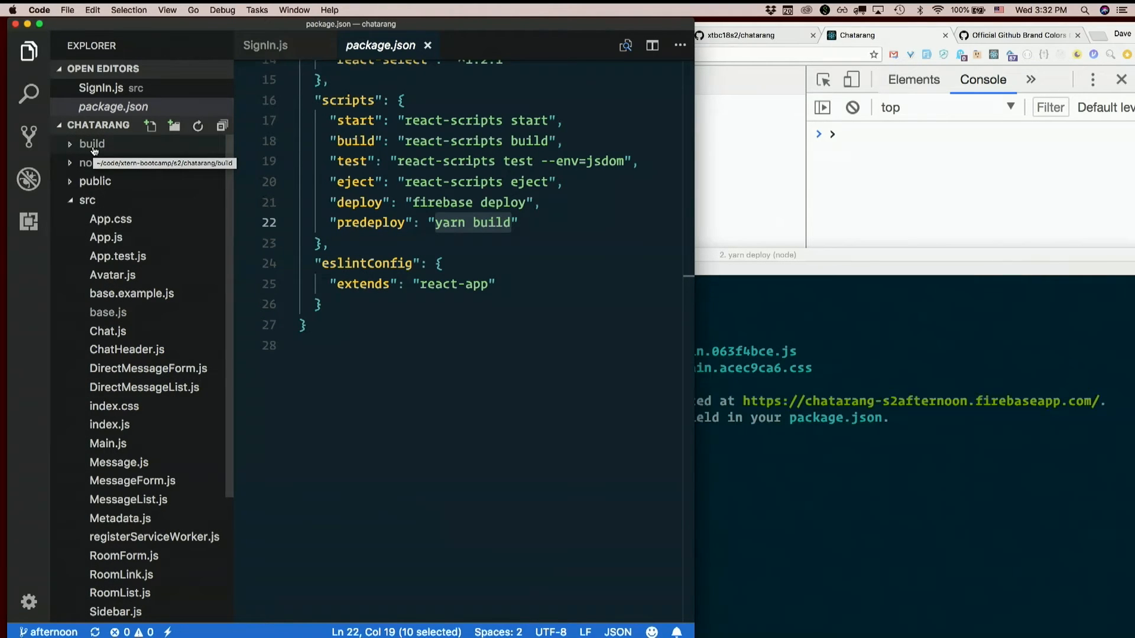
{"action": "left_click", "coordinate": [451, 222]}
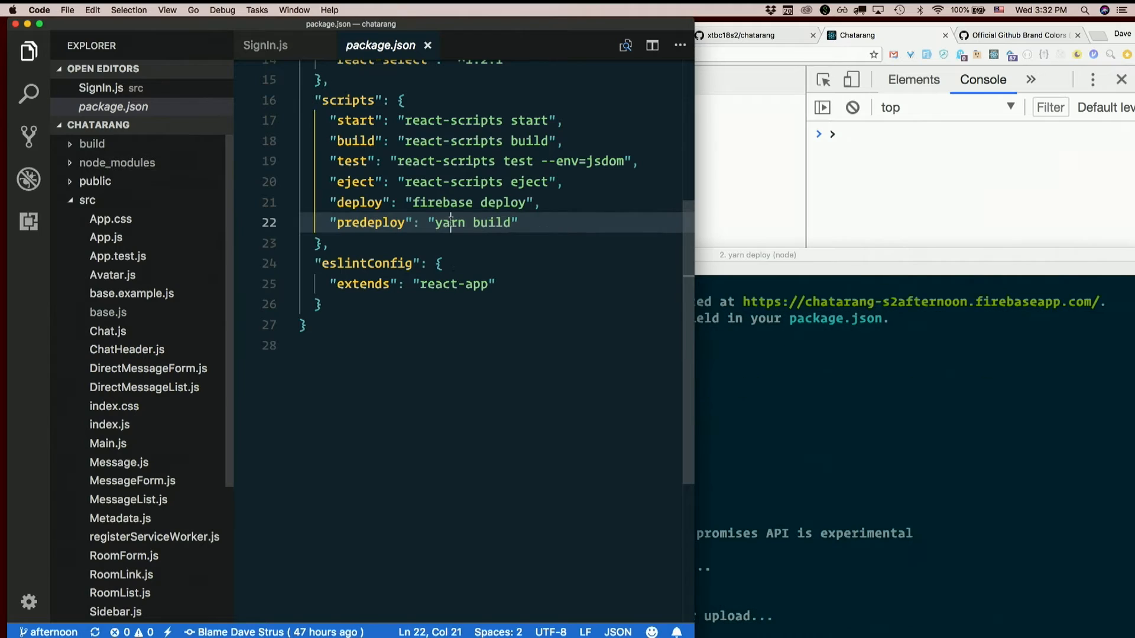
{"action": "double_click", "coordinate": [468, 202]}
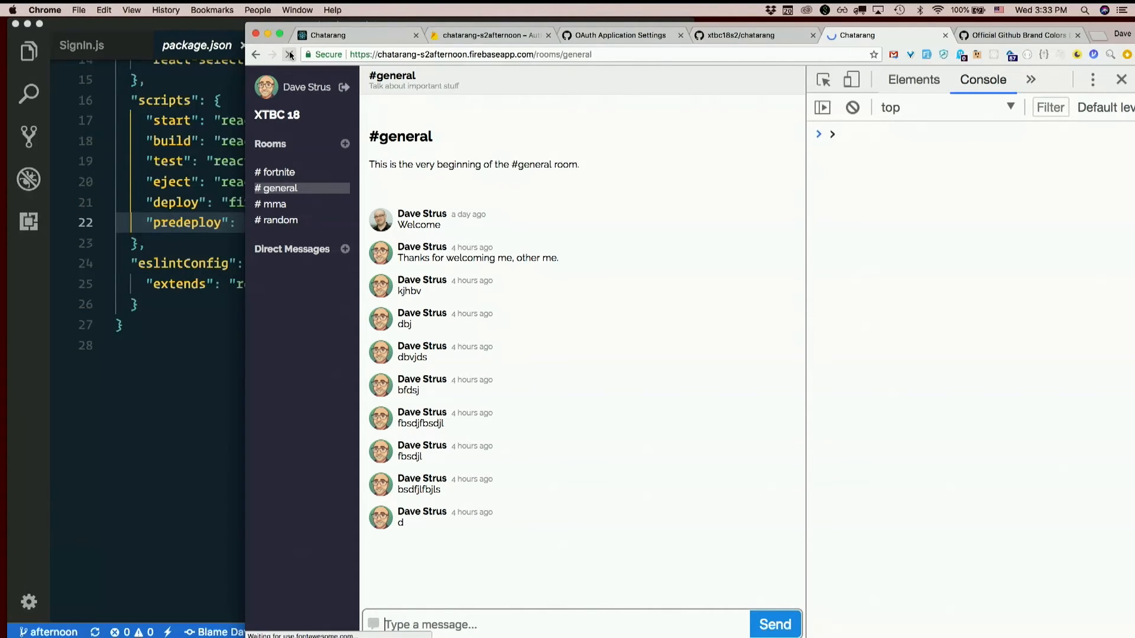
Step: Reload the deployed Chatarang app and switch to the Firebase Authentication authorized domains
{"action": "left_click", "coordinate": [289, 54]}
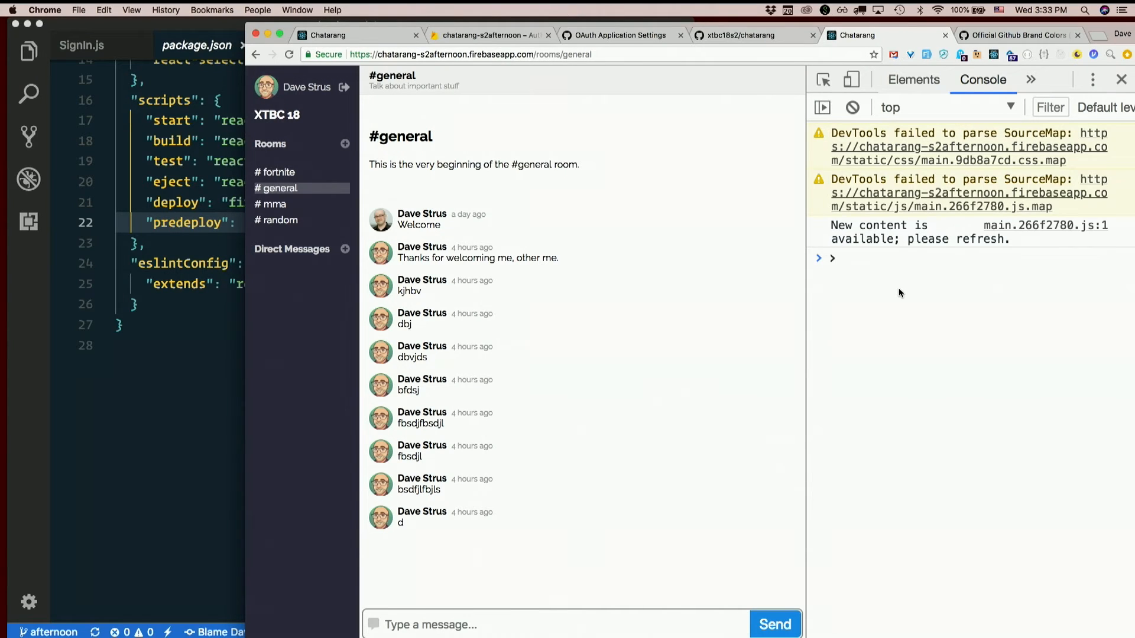
{"action": "left_click", "coordinate": [489, 35]}
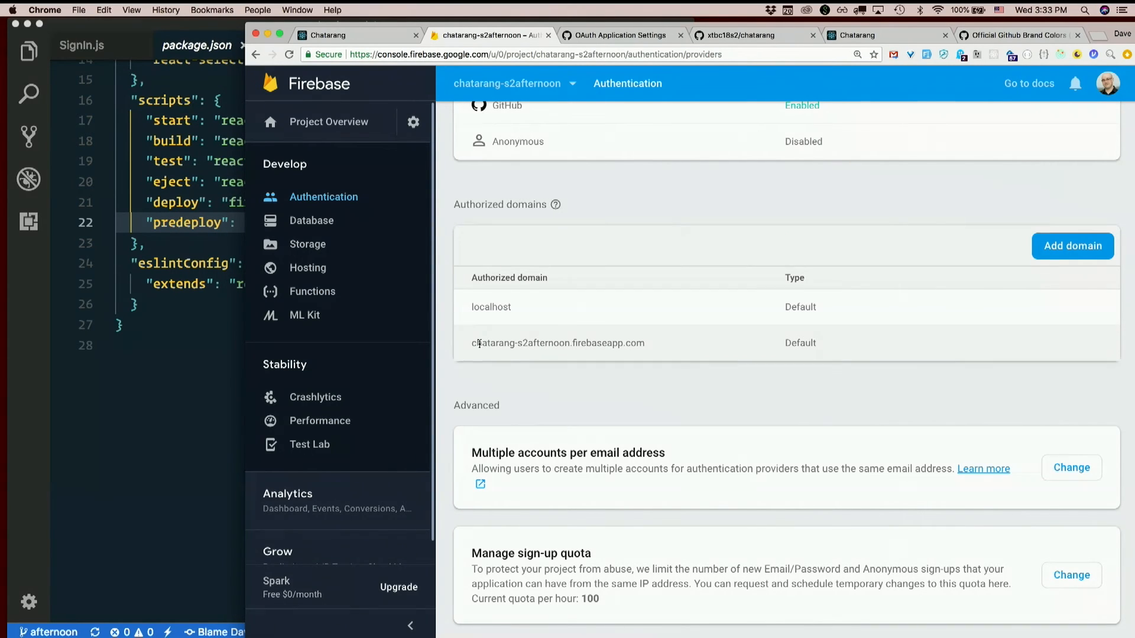
Step: Select the chatarang-s2afternoon.firebaseapp.com domain entry, then start adding a new authorized domain
{"action": "double_click", "coordinate": [558, 342]}
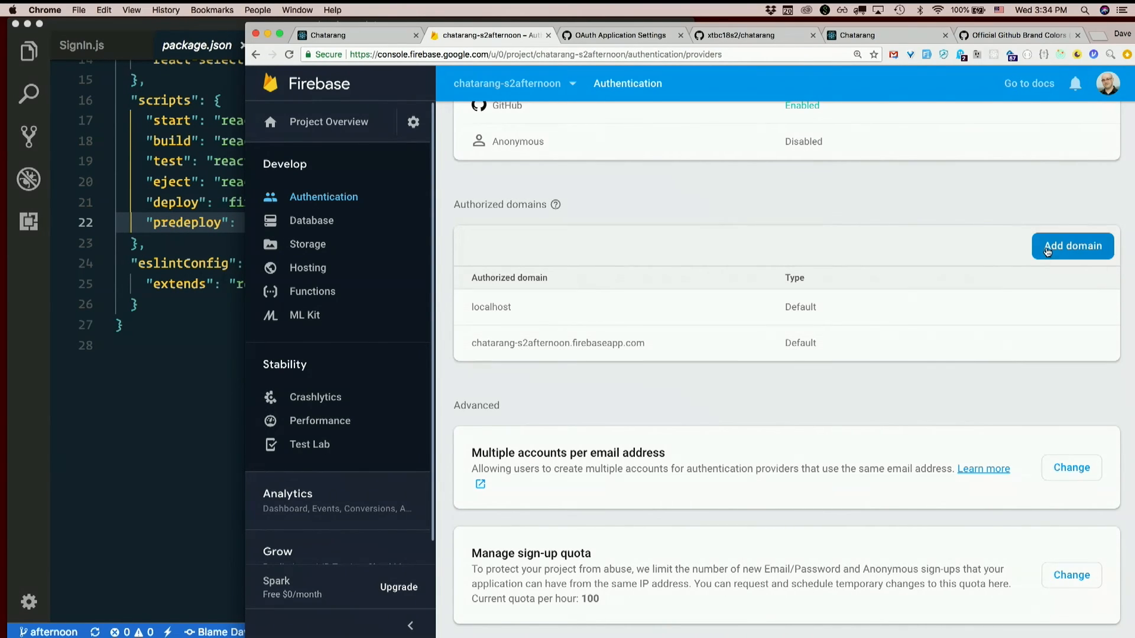
{"action": "left_click", "coordinate": [1071, 246]}
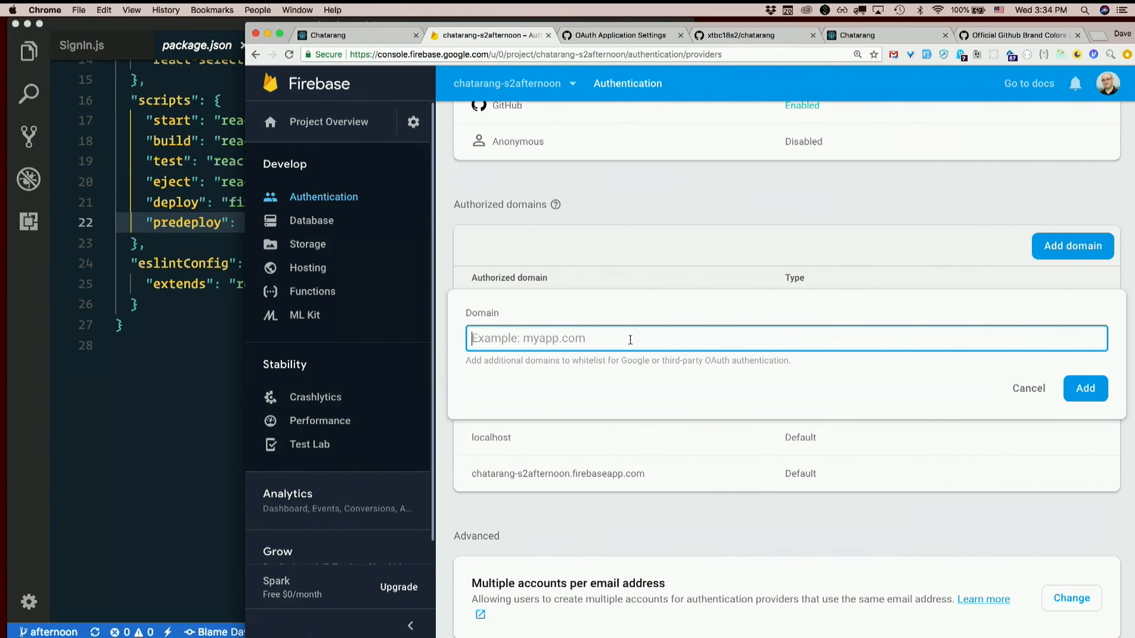
Step: Enter github.io as a domain, cancel it, and return to the Chatarang app tab
{"action": "type", "text": "github"}
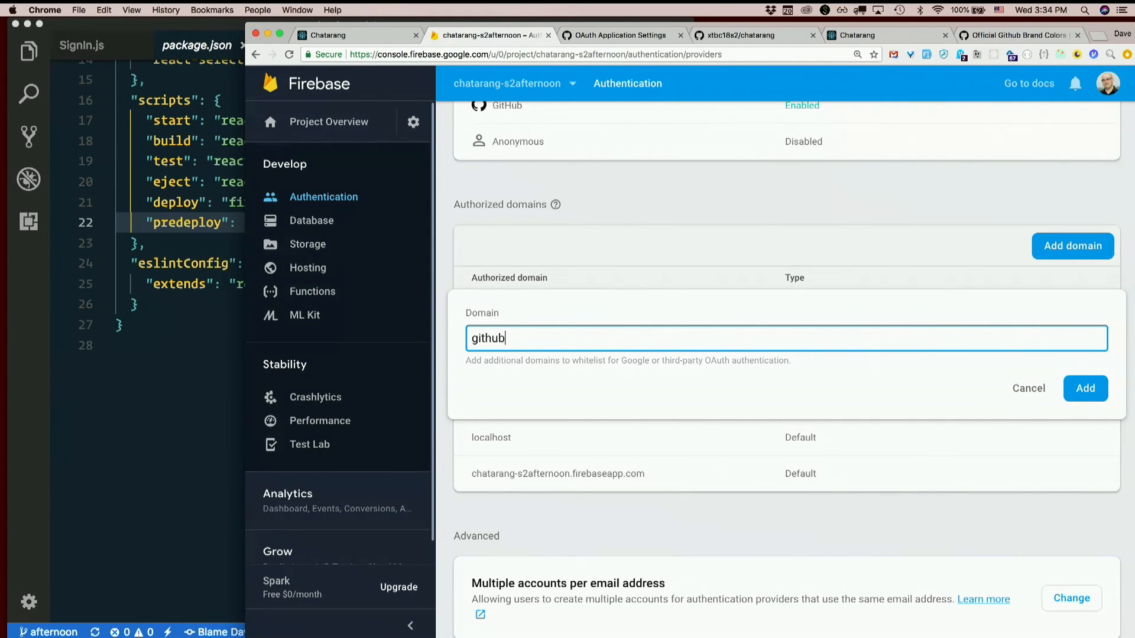
{"action": "type", "text": ".io"}
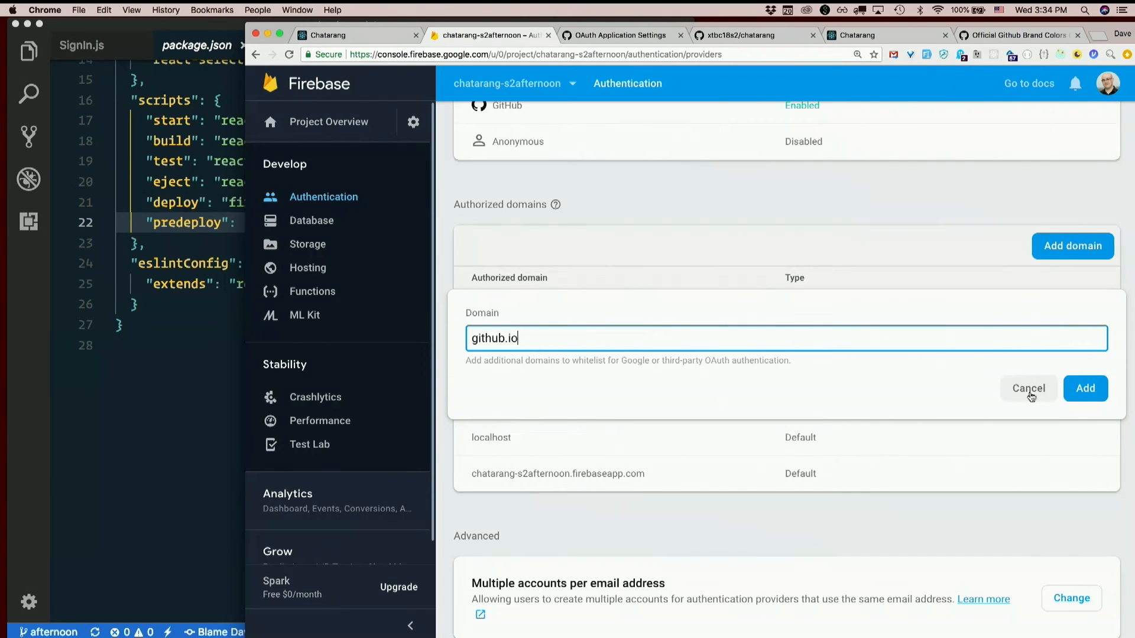
{"action": "left_click", "coordinate": [1027, 388]}
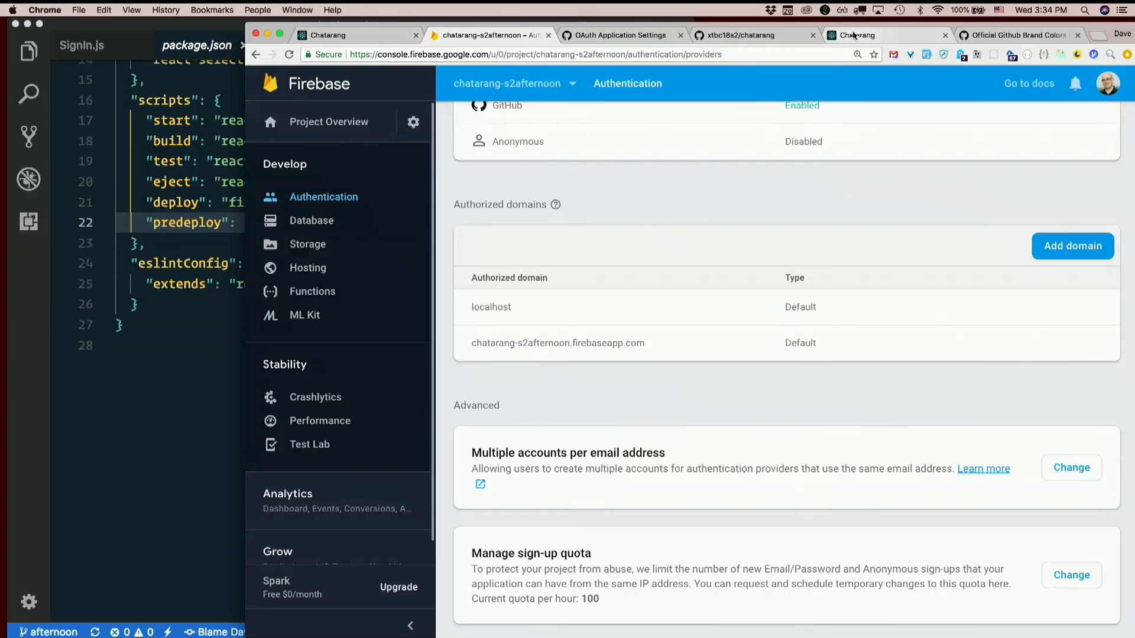
{"action": "left_click", "coordinate": [868, 35]}
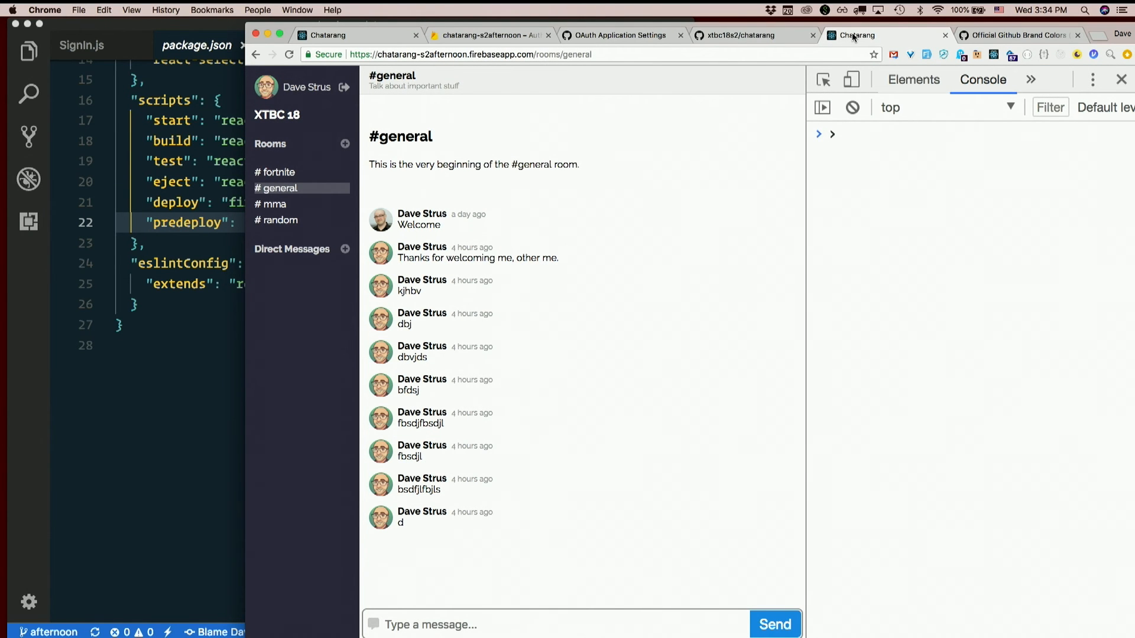